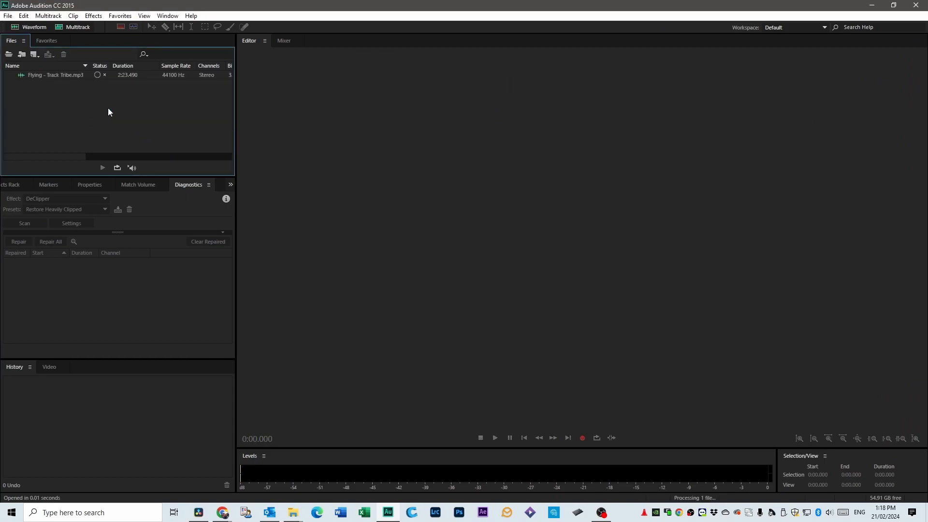
# - Drag Flying - Track Tribe.mp3 into the Editor to show its waveform
pyautogui.moveTo(54, 74); pyautogui.dragTo(392, 177)
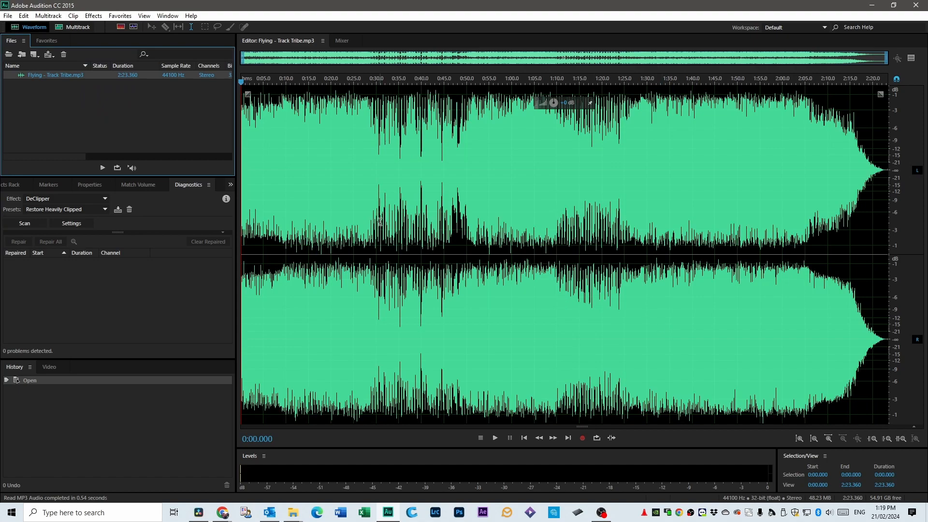
pyautogui.moveTo(693, 354)
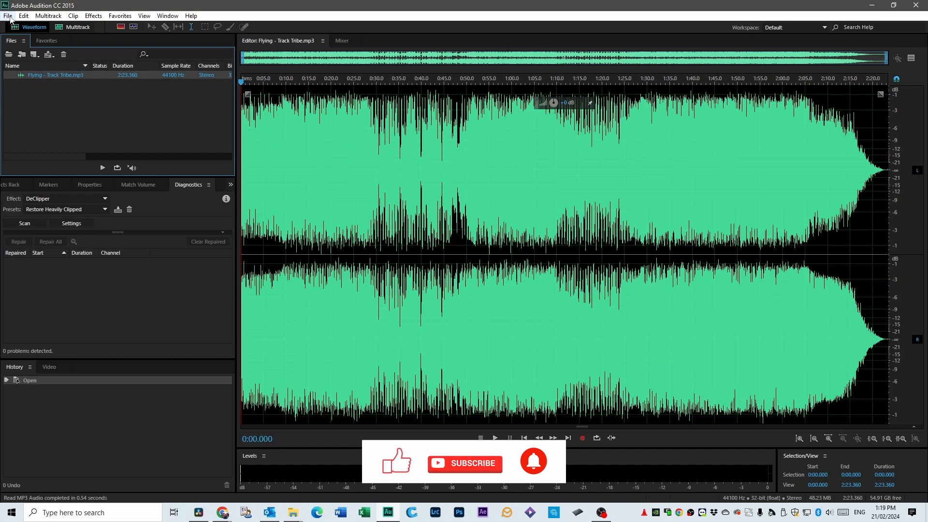
# - Save Flying - Track Tribe as a Wave PCM (*.wav) file via Save As
pyautogui.click(8, 15)
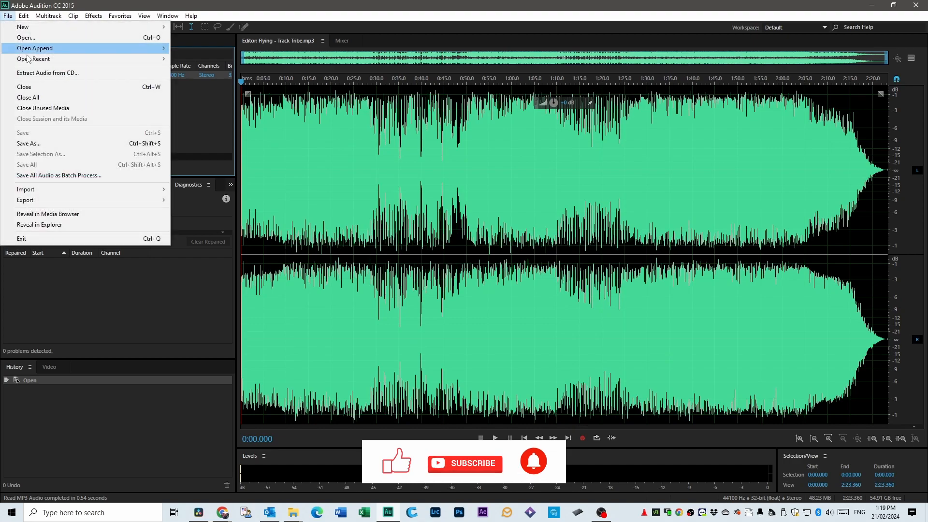
pyautogui.click(28, 143)
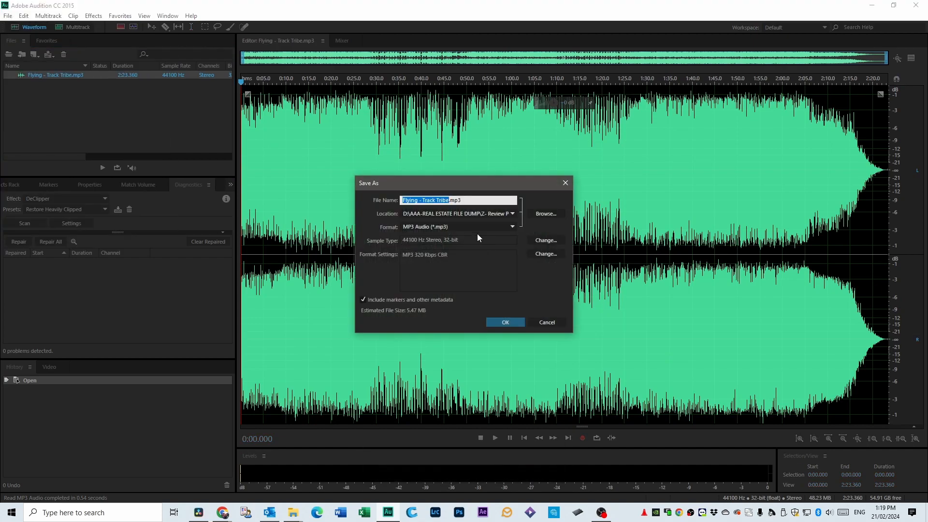
pyautogui.click(511, 227)
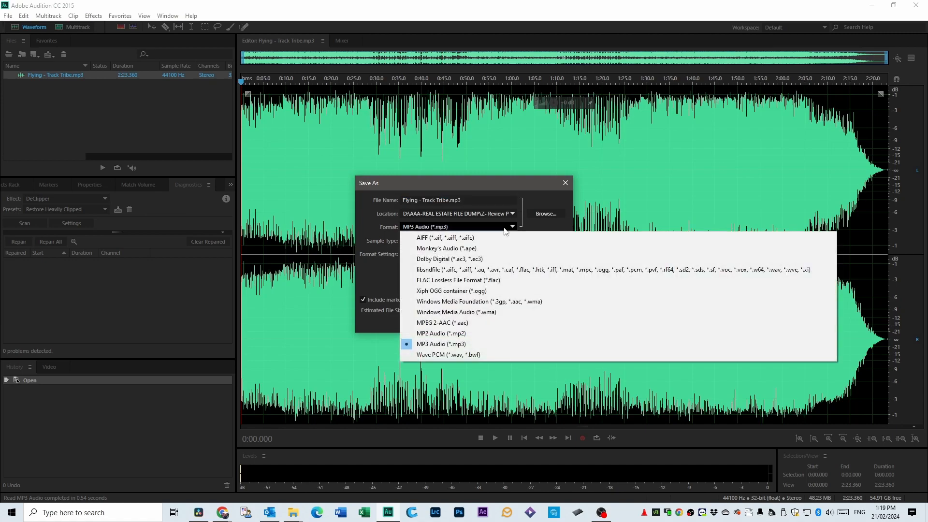
pyautogui.moveTo(448, 354)
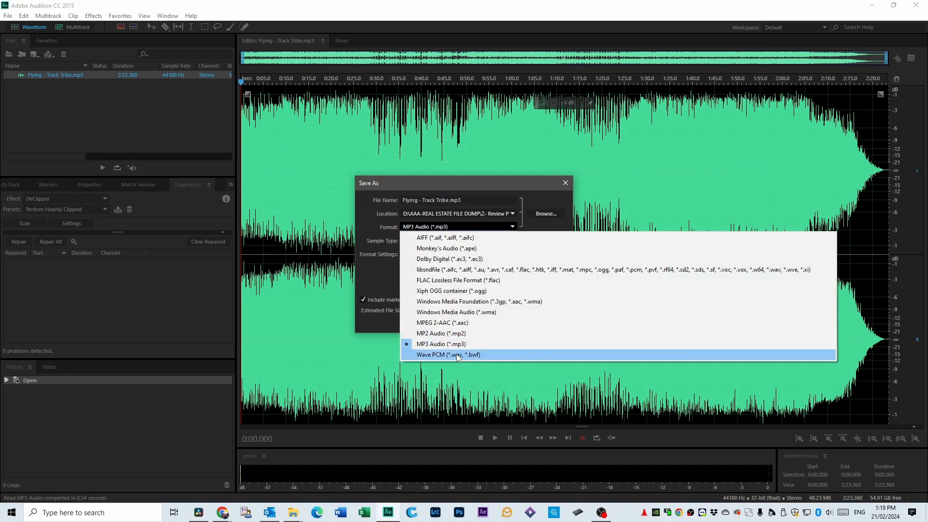
pyautogui.click(448, 354)
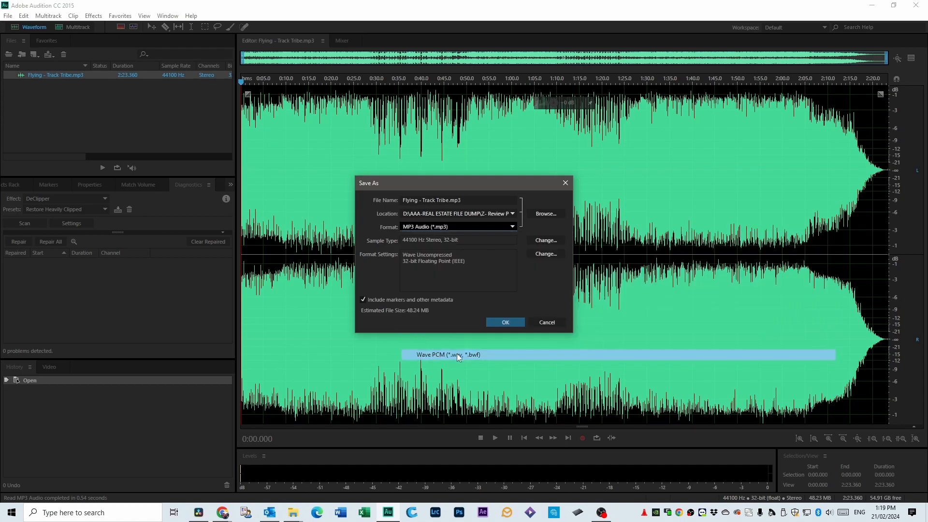
pyautogui.click(448, 354)
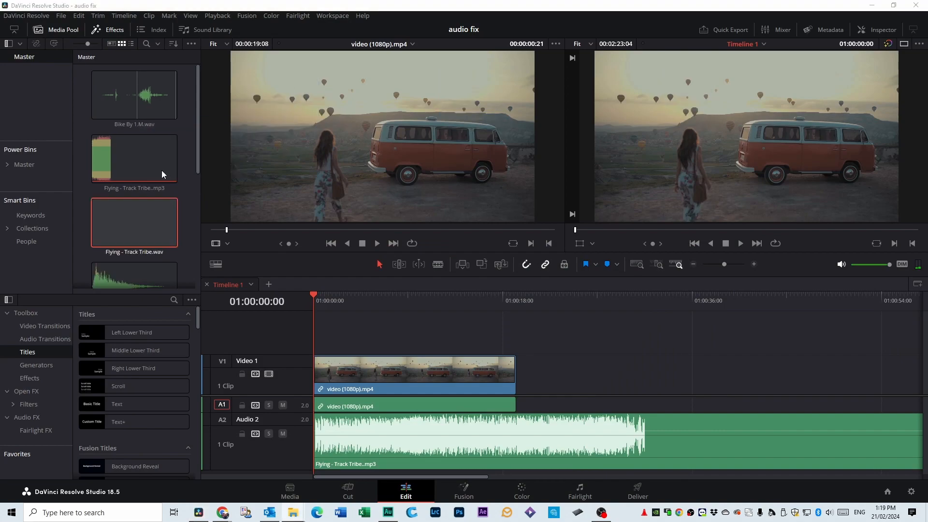
# - Place the Flying - Track Tribe.wav clip from the Media Pool onto Audio 2
pyautogui.scroll(-3)
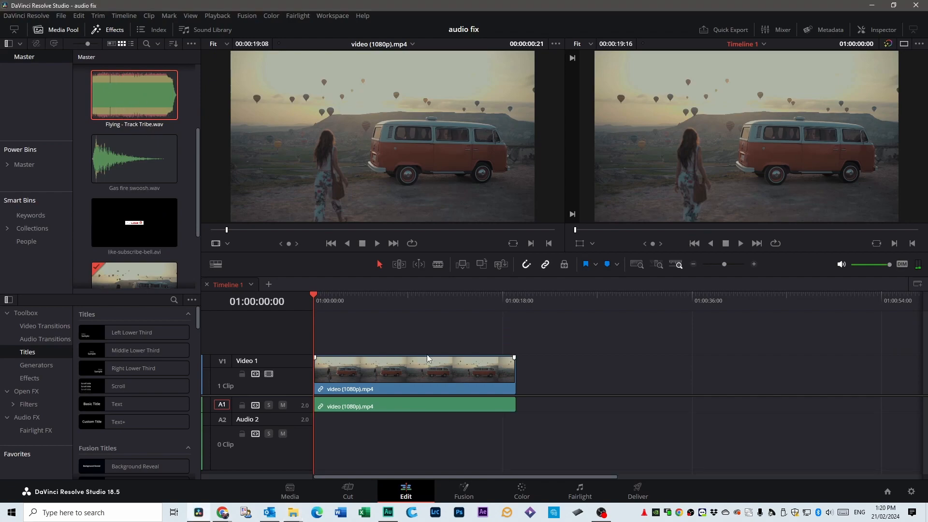
pyautogui.moveTo(135, 95); pyautogui.dragTo(331, 441)
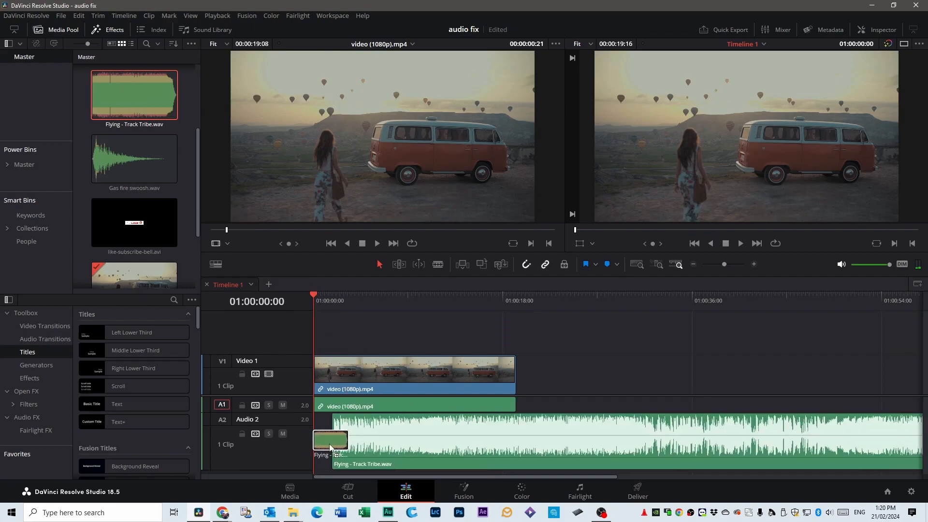